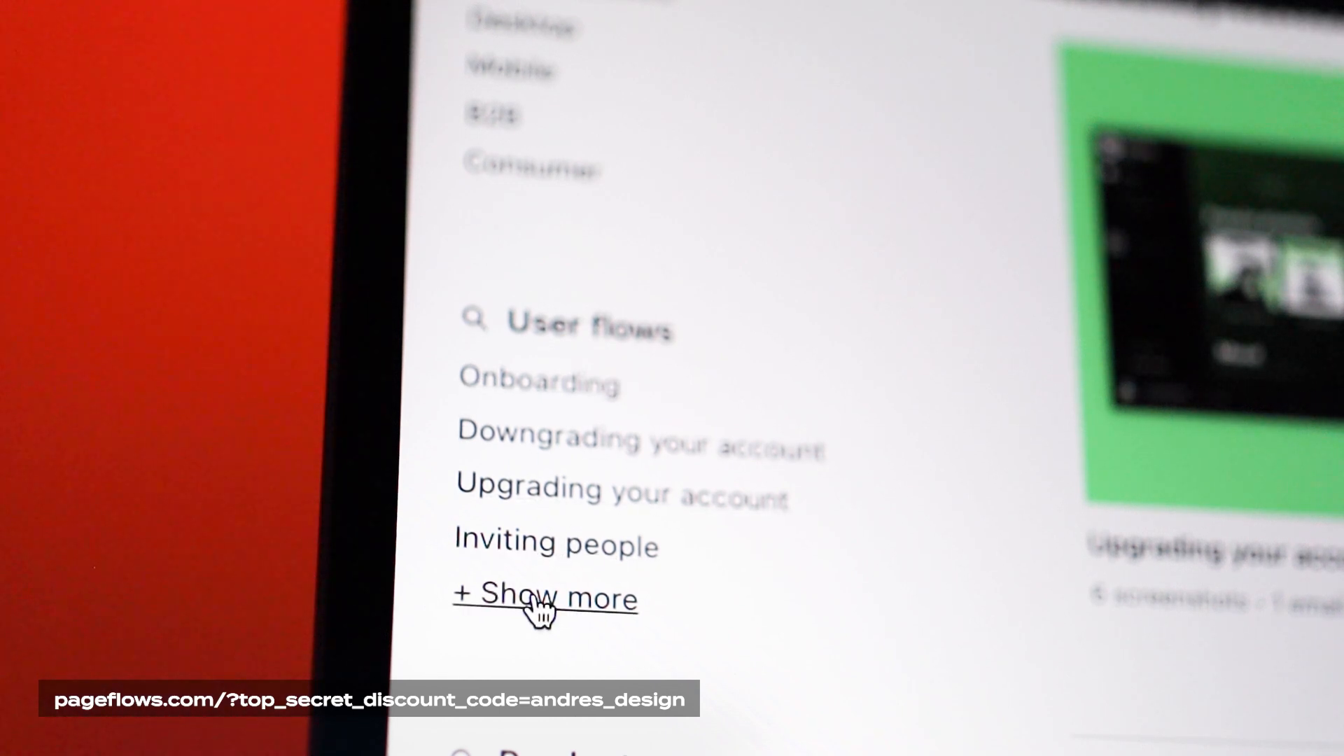
Expand the User flows sidebar list with 'Show more' to reveal categories beyond Onboarding and Inviting people.
click(545, 597)
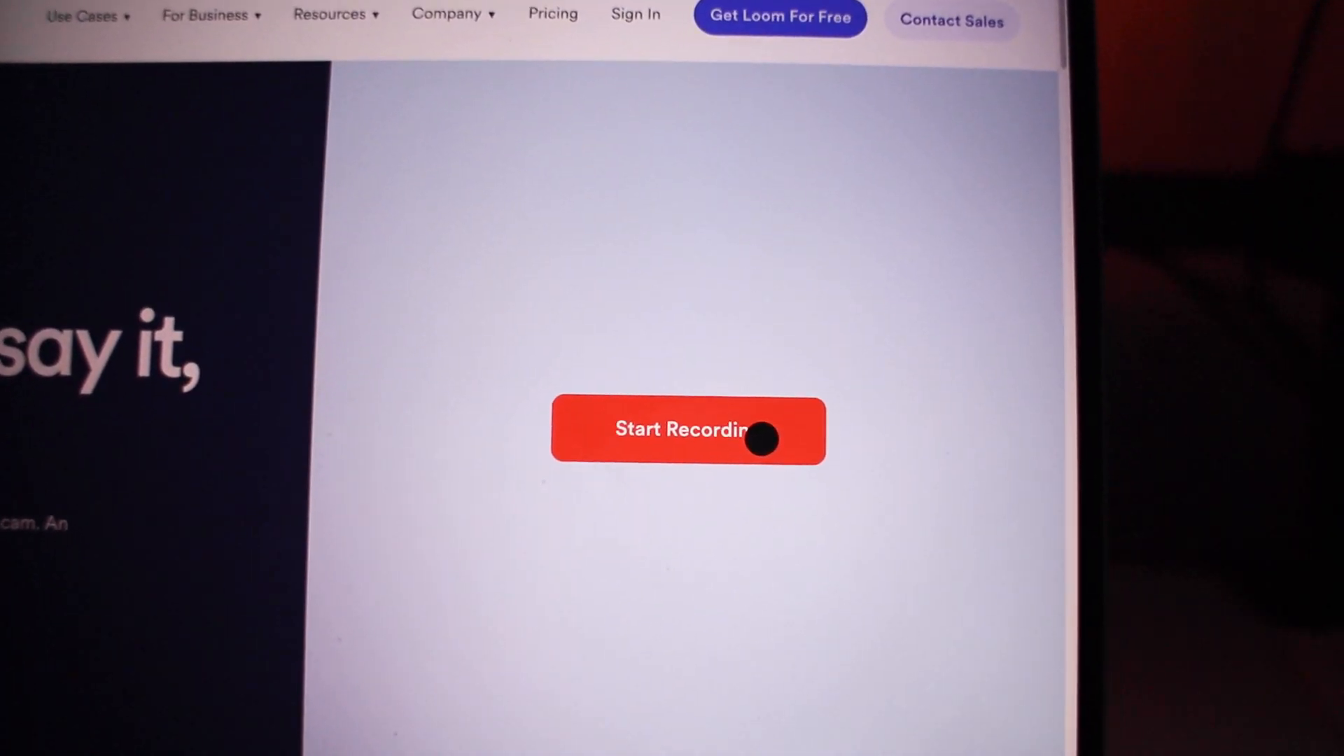
Begin a Loom screen-and-camera capture from the site's Start Recording button.
click(687, 429)
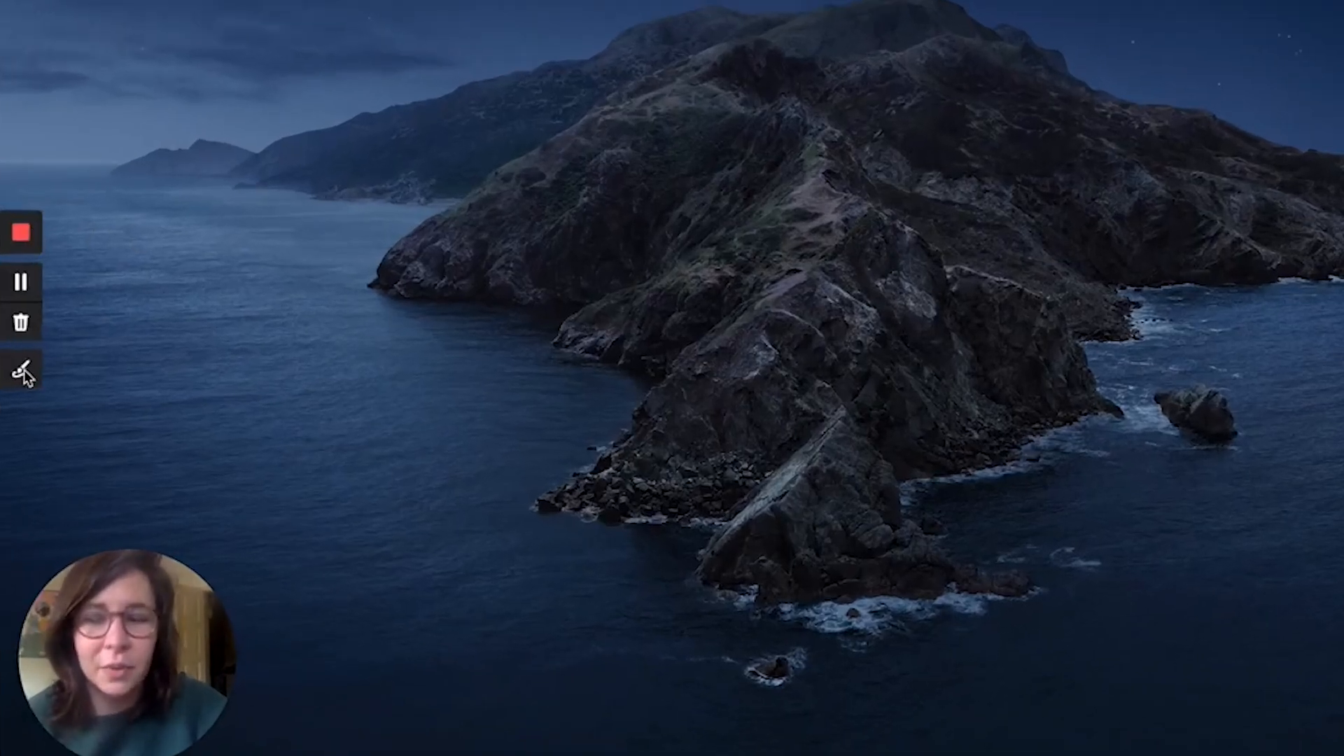
Enable the pen drawing tool in Loom's recording control bar, returning to the macOS desktop.
click(21, 370)
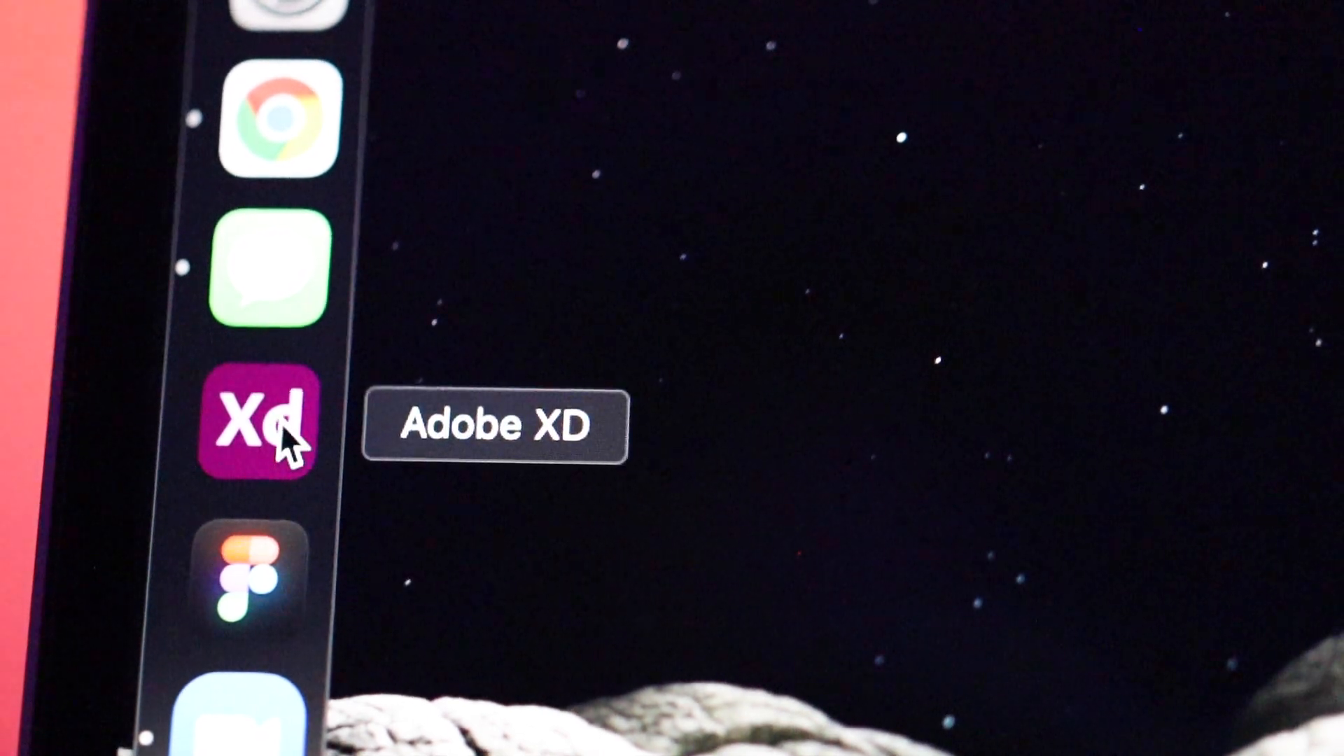
Launch the design app from the Dock and browse Figma Community down to the 'Kick 2022 Off' templates row.
click(256, 420)
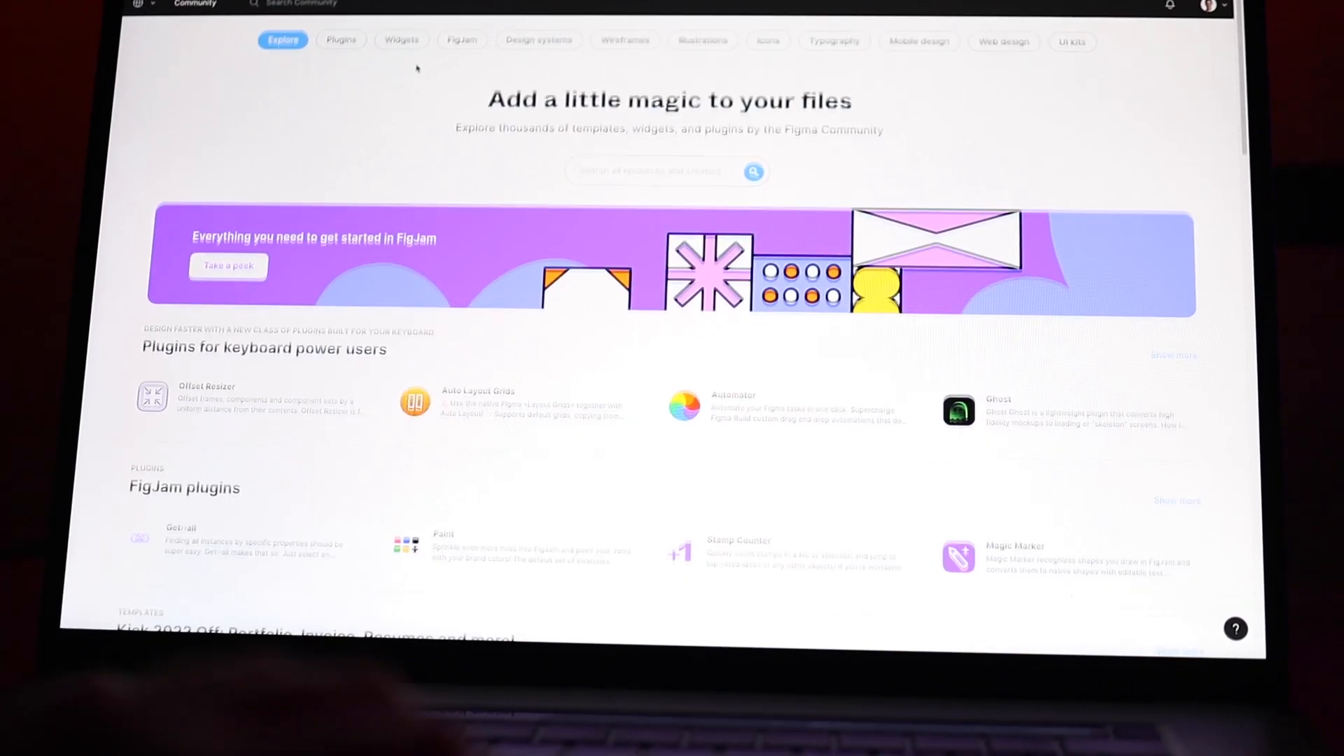
scroll(down, 3)
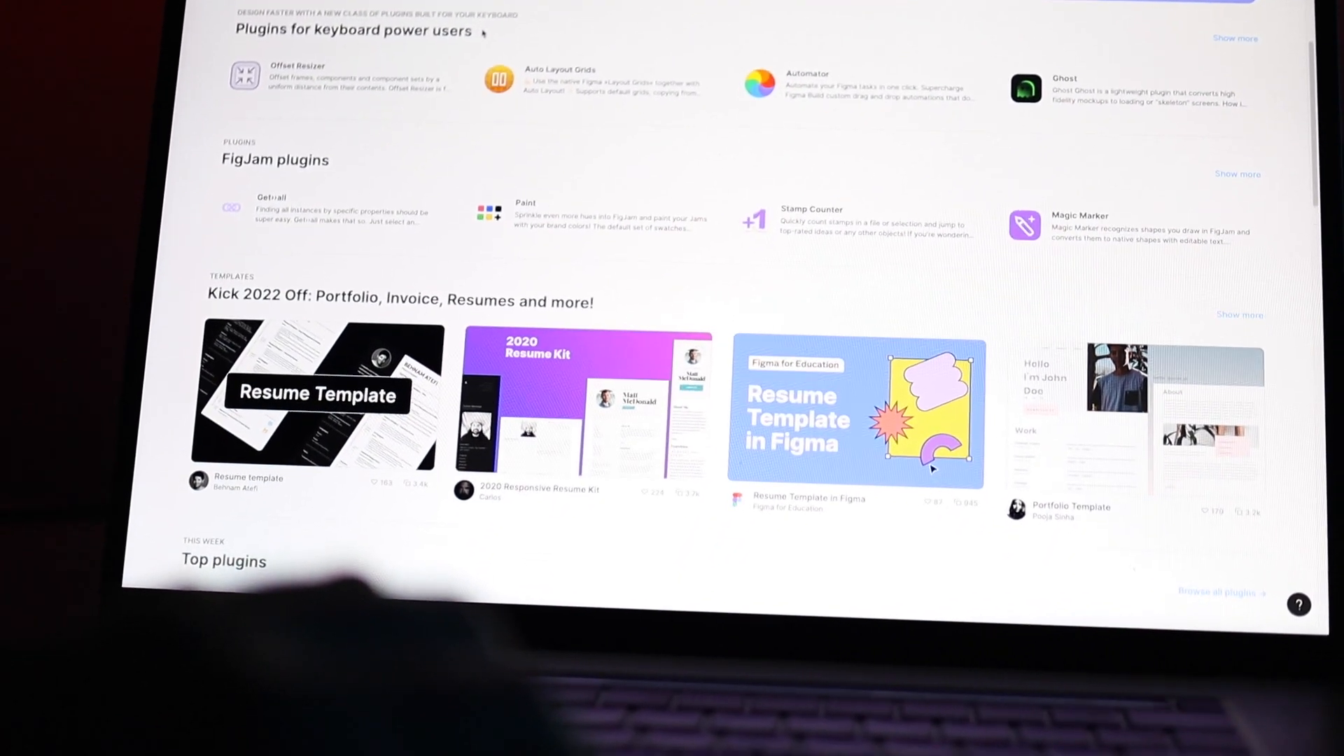